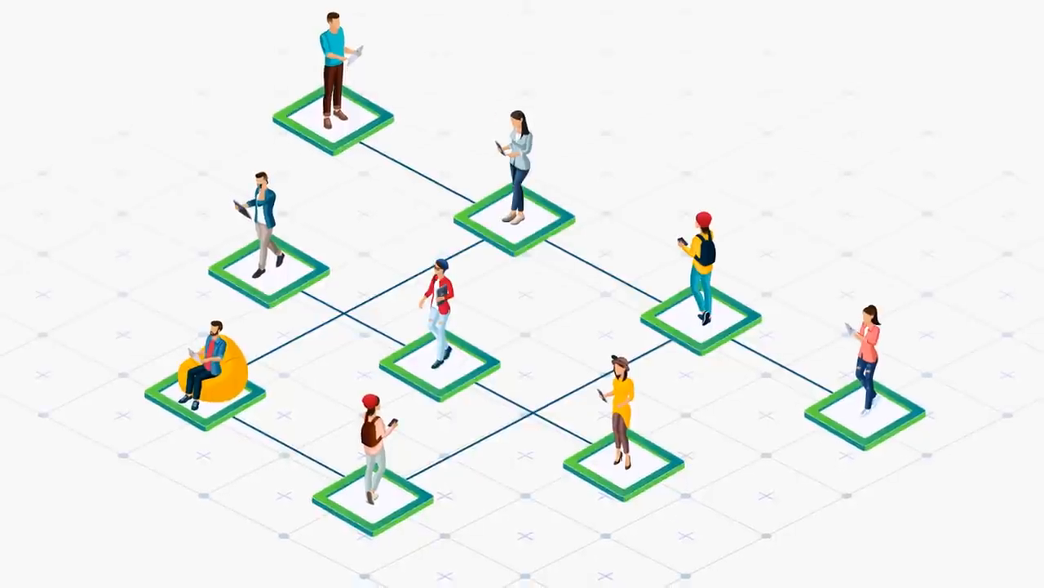
scroll(down, 3)
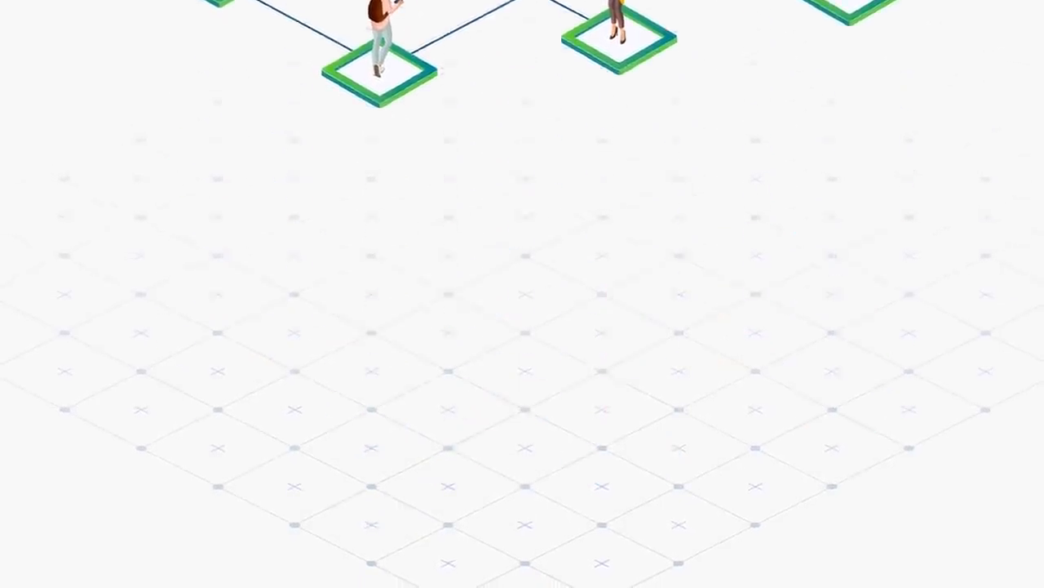